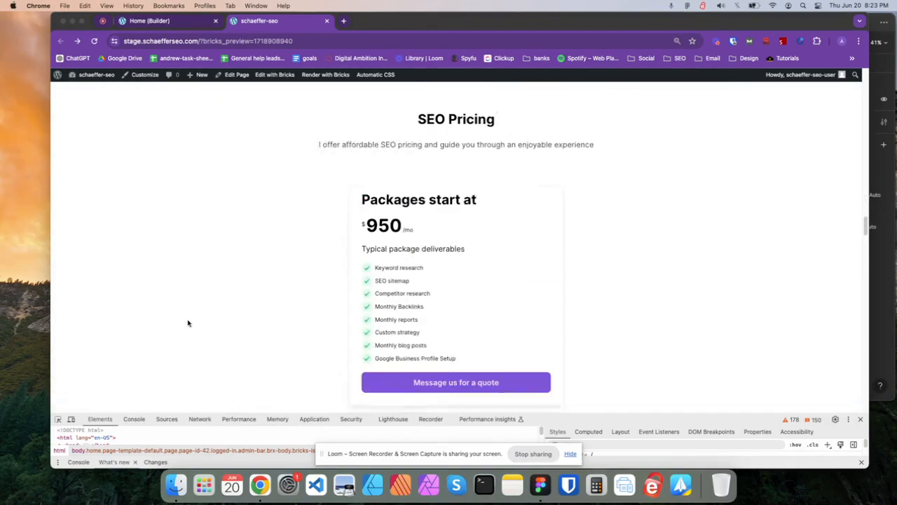
Step: Scroll through Process A's custom CSS for padding 0, grid columns, rows and gap 0
scroll("up", 3)
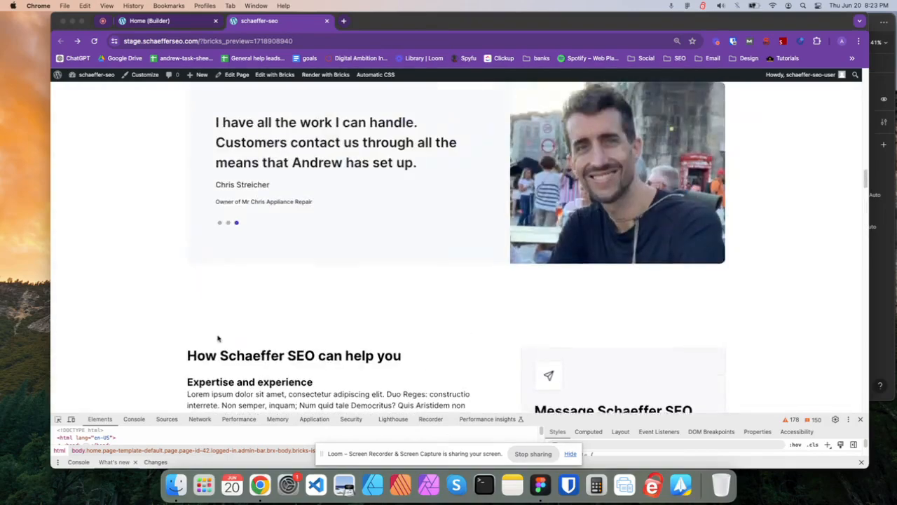
scroll("down", 3)
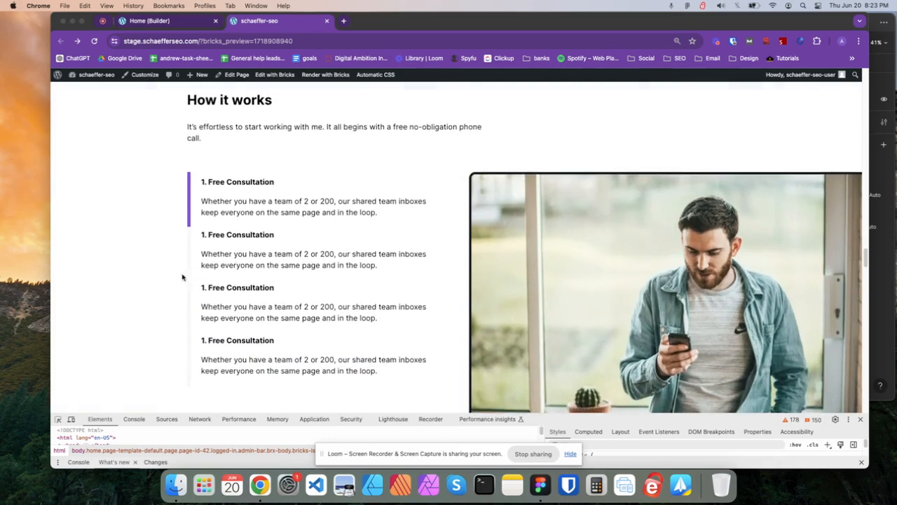
scroll("down", 3)
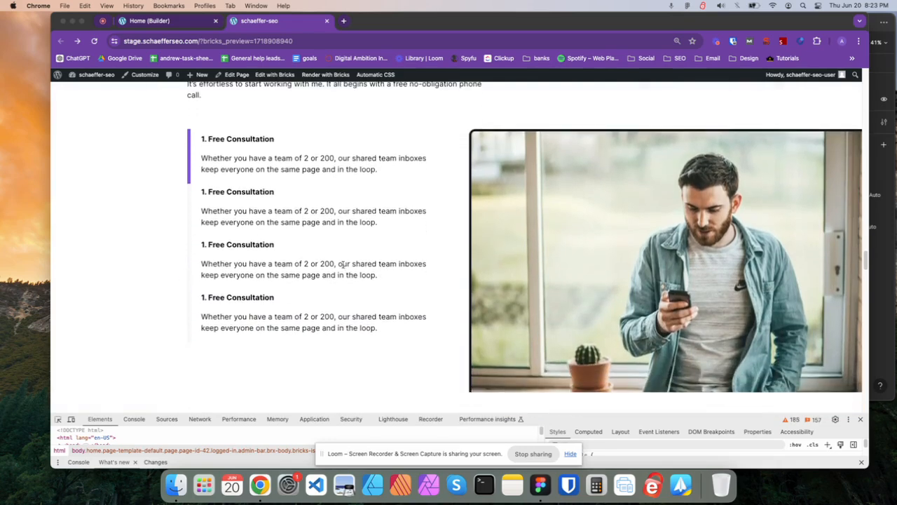
mouse_move(161, 20)
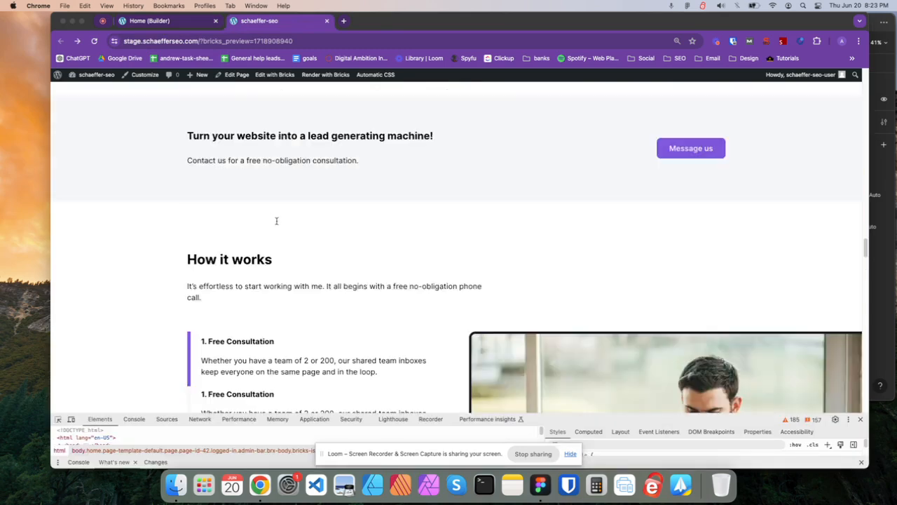
scroll("down", 3)
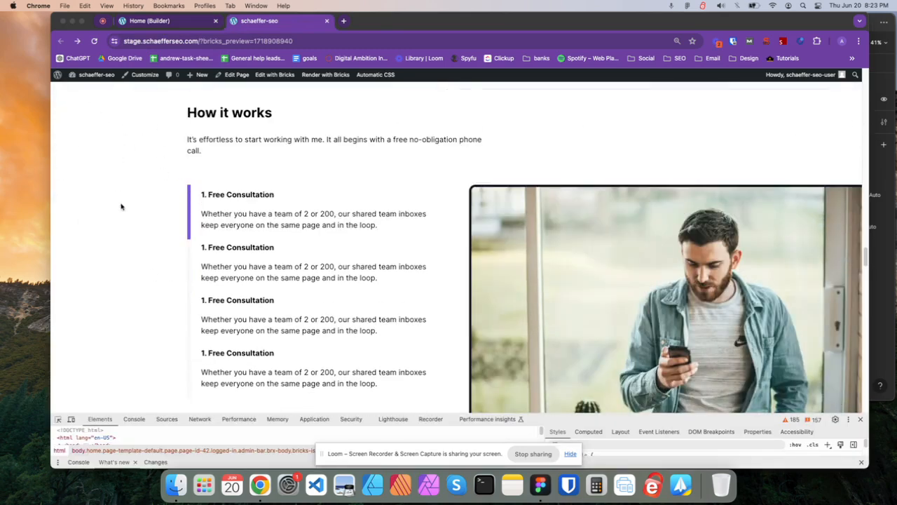
mouse_move(207, 179)
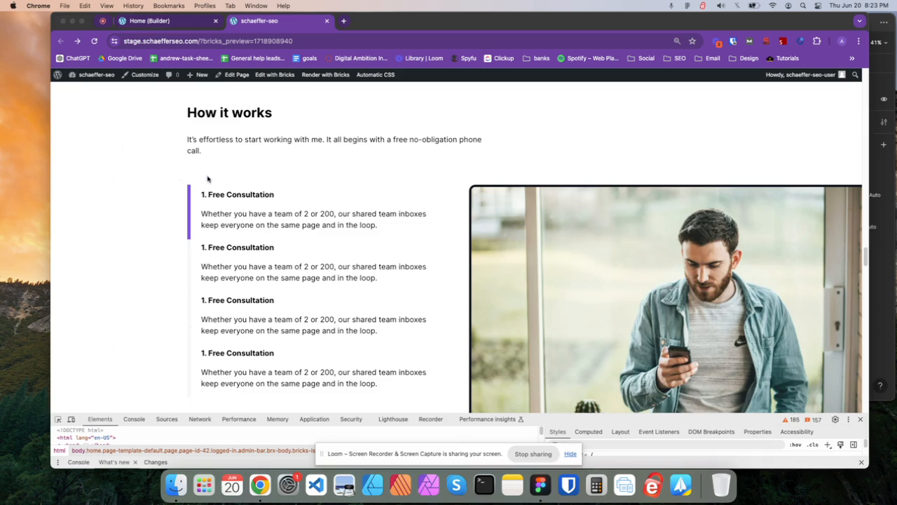
mouse_move(56, 89)
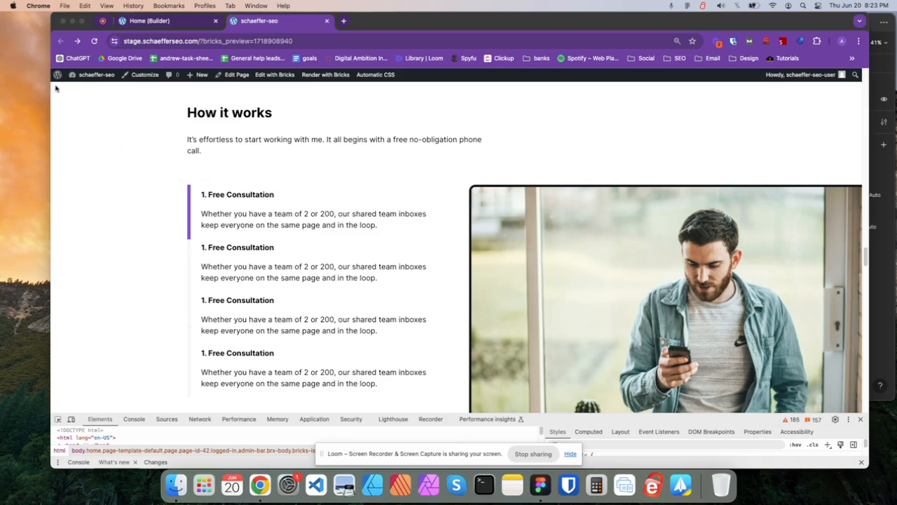
mouse_move(141, 168)
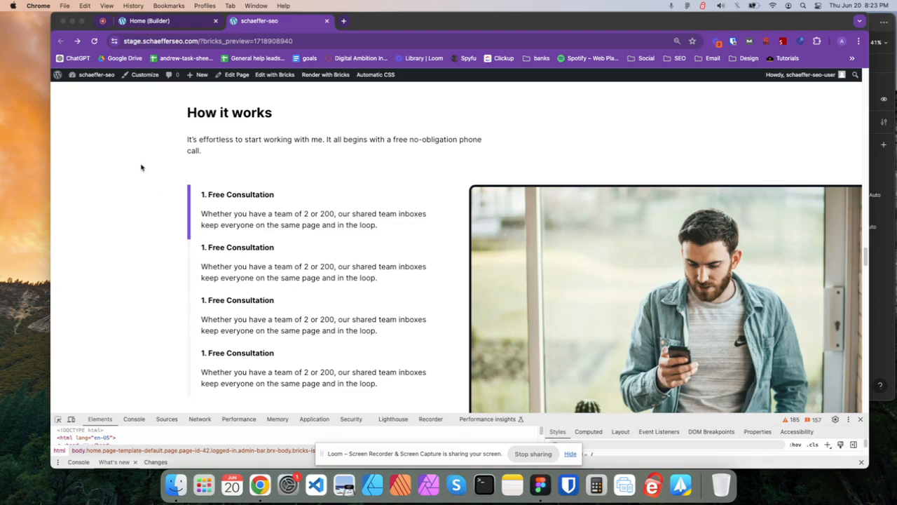
mouse_move(134, 318)
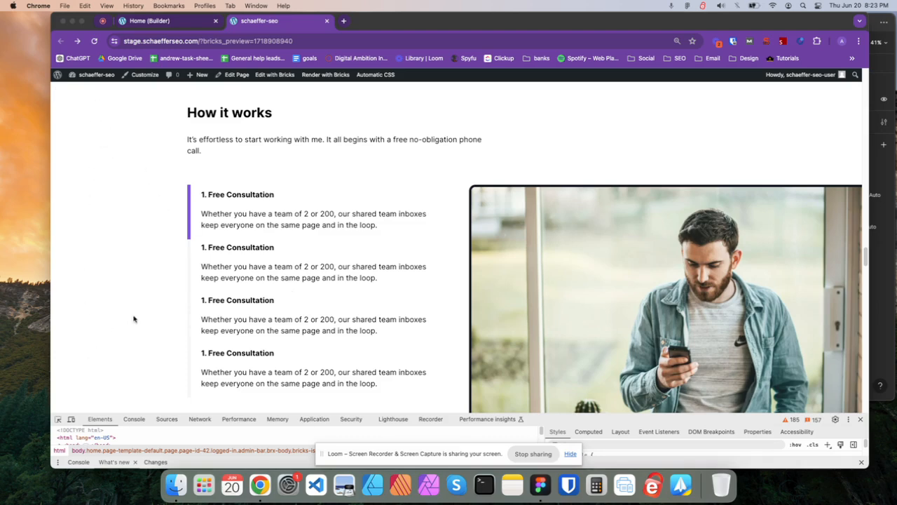
mouse_move(508, 97)
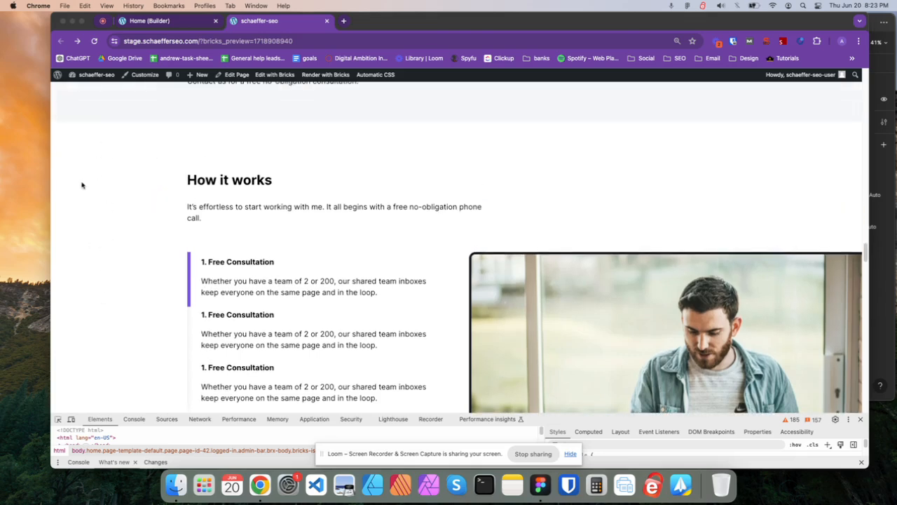
mouse_move(34, 105)
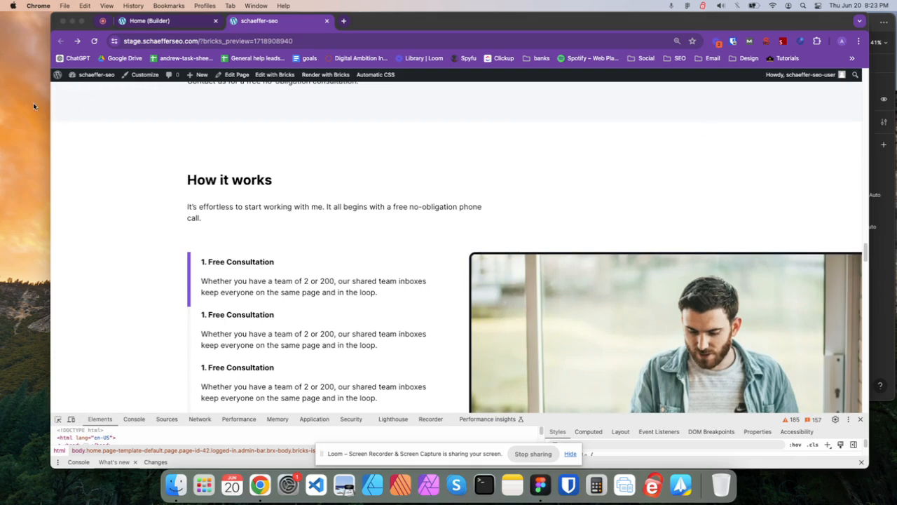
scroll("down", 3)
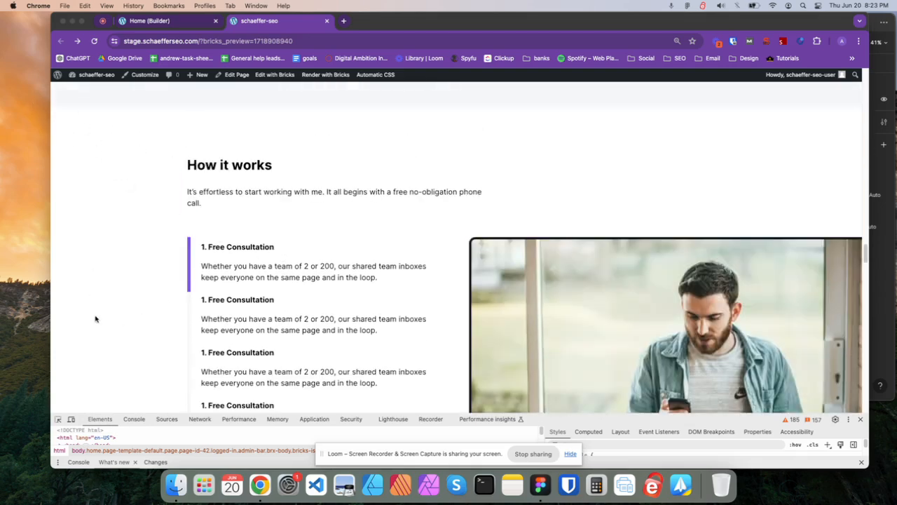
mouse_move(264, 153)
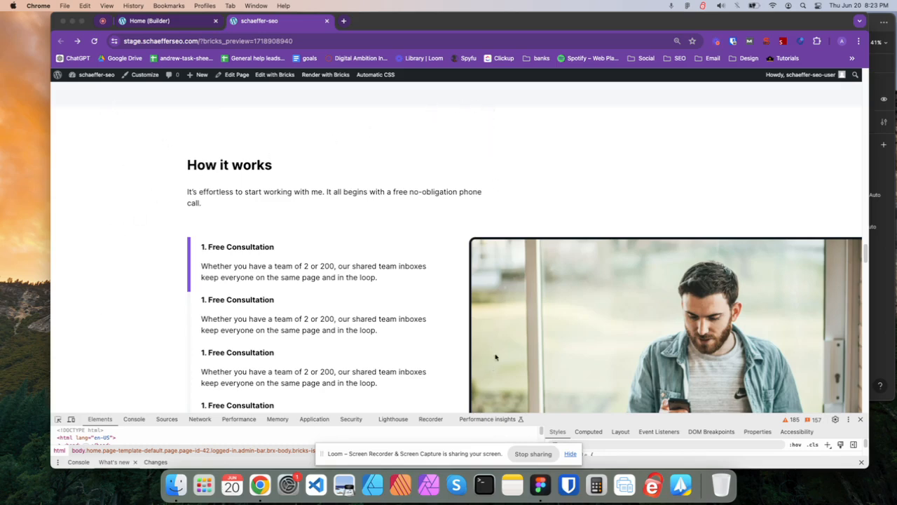
mouse_move(812, 250)
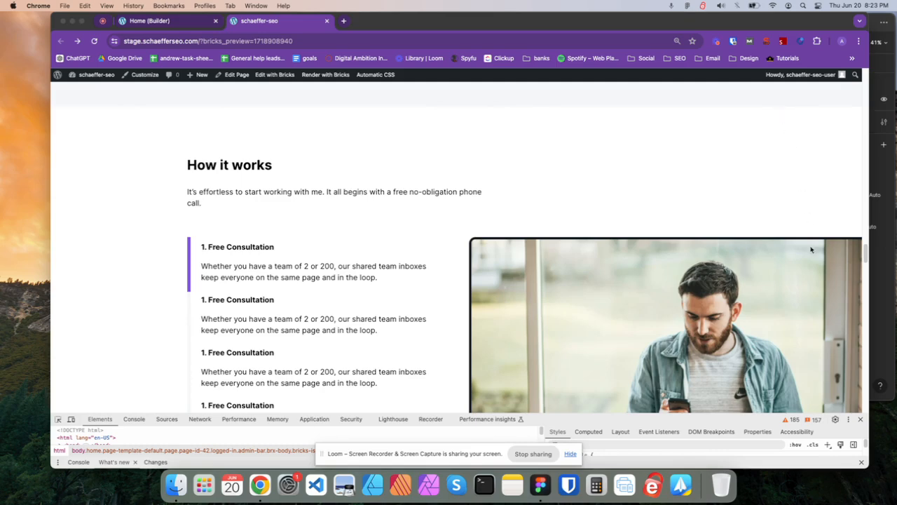
mouse_move(842, 166)
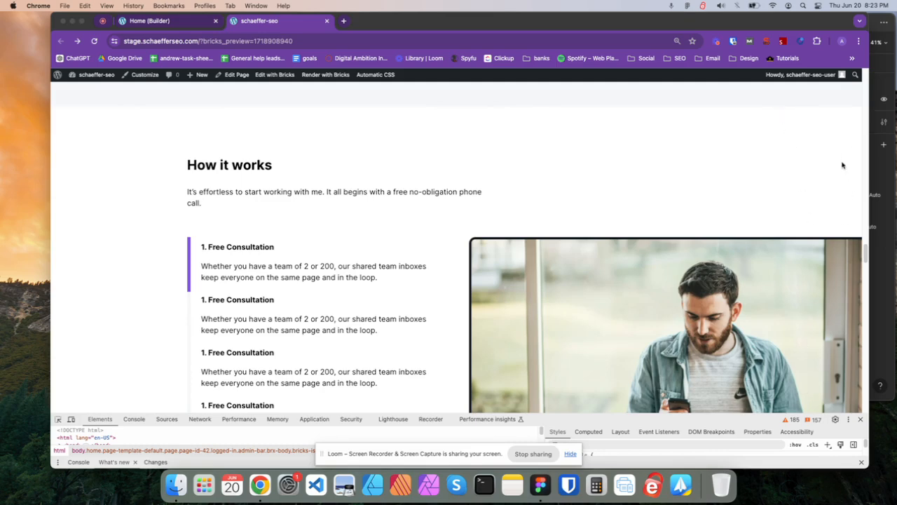
scroll("down", 3)
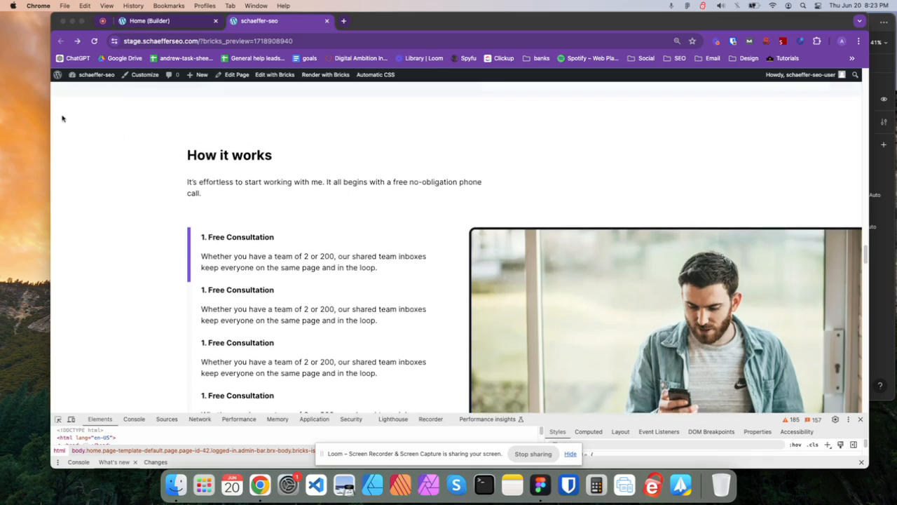
mouse_move(247, 124)
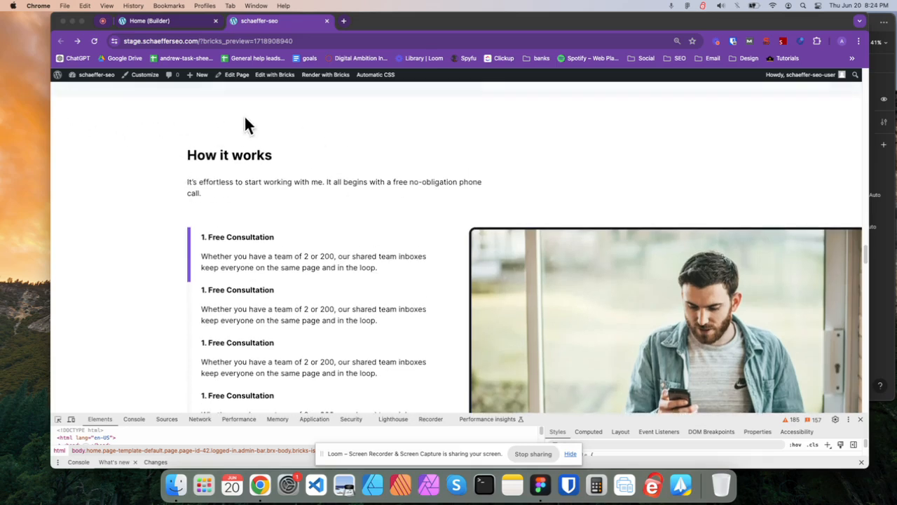
scroll("down", 3)
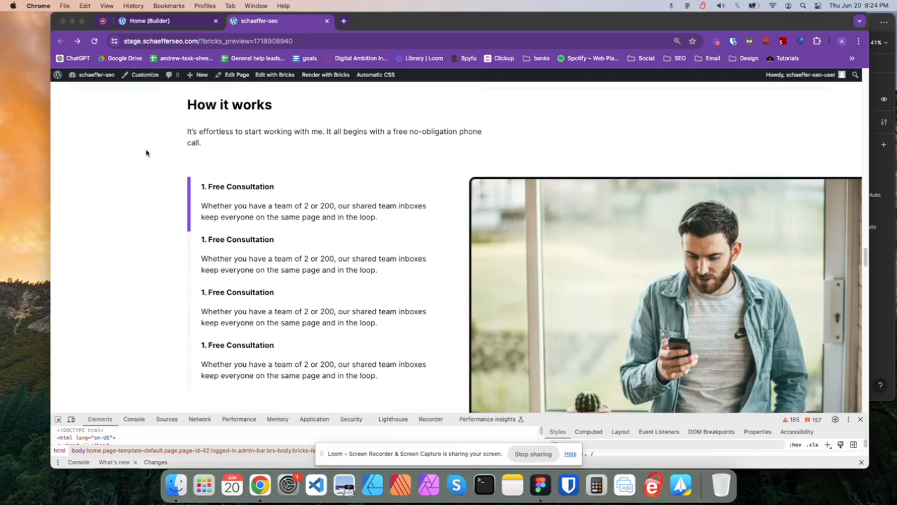
scroll("down", 3)
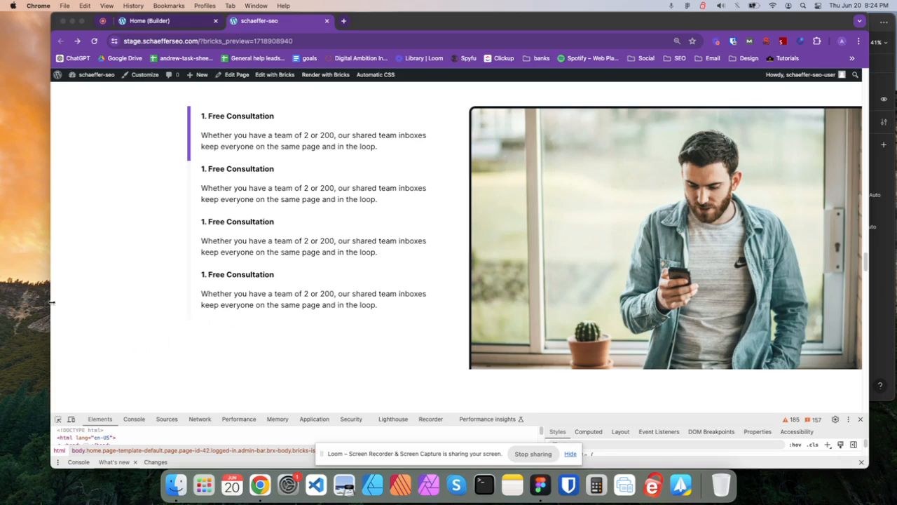
scroll("down", 3)
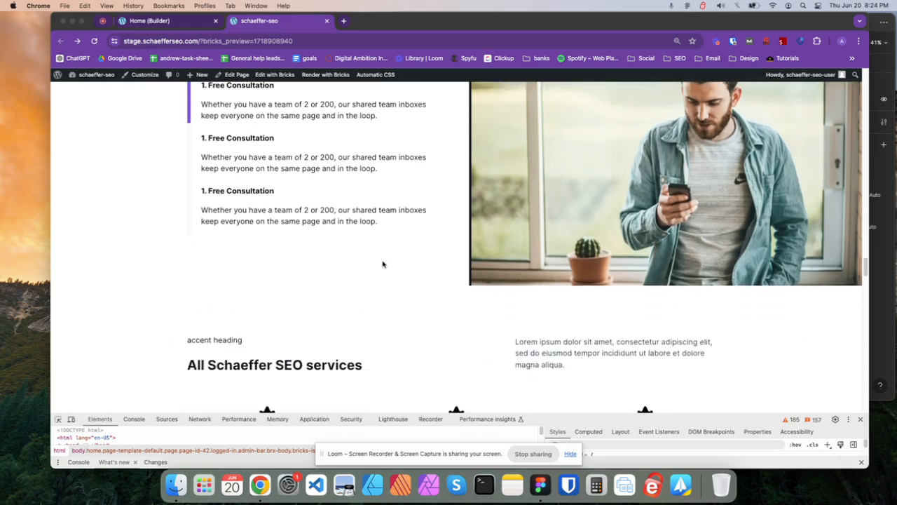
scroll("down", 3)
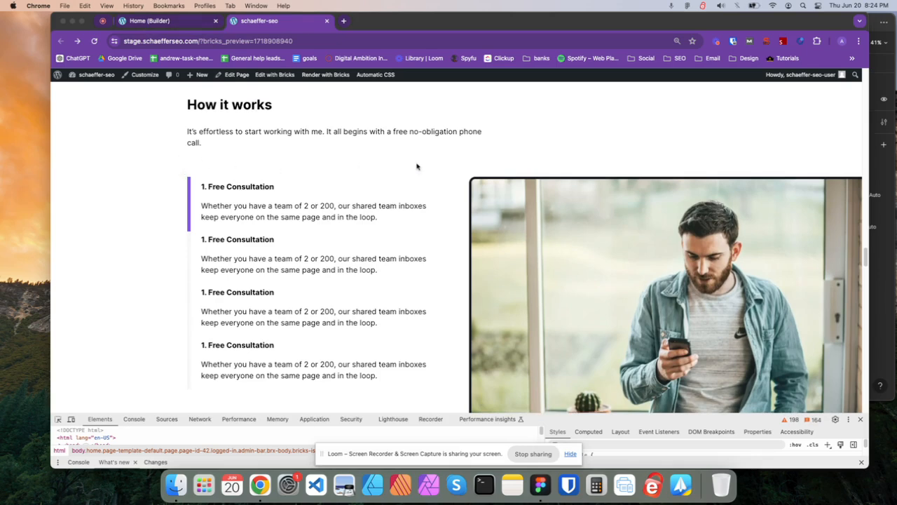
mouse_move(185, 162)
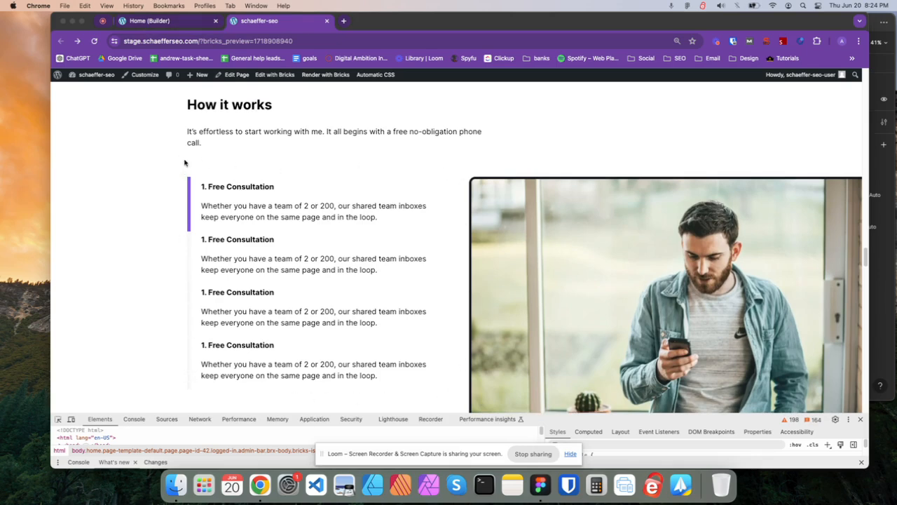
mouse_move(187, 173)
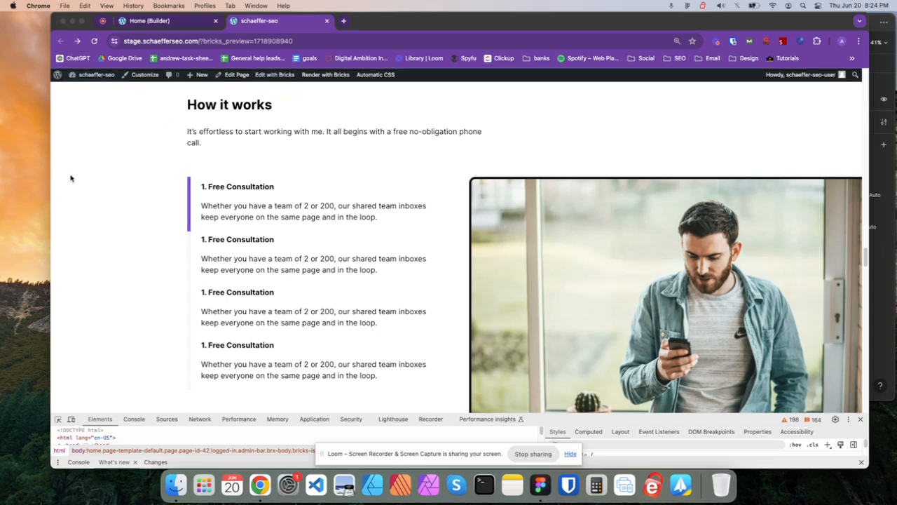
mouse_move(103, 174)
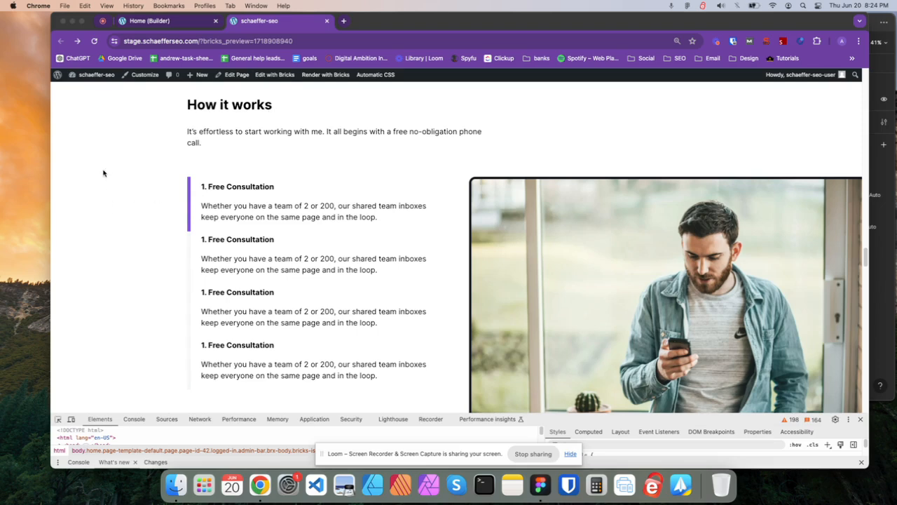
mouse_move(265, 331)
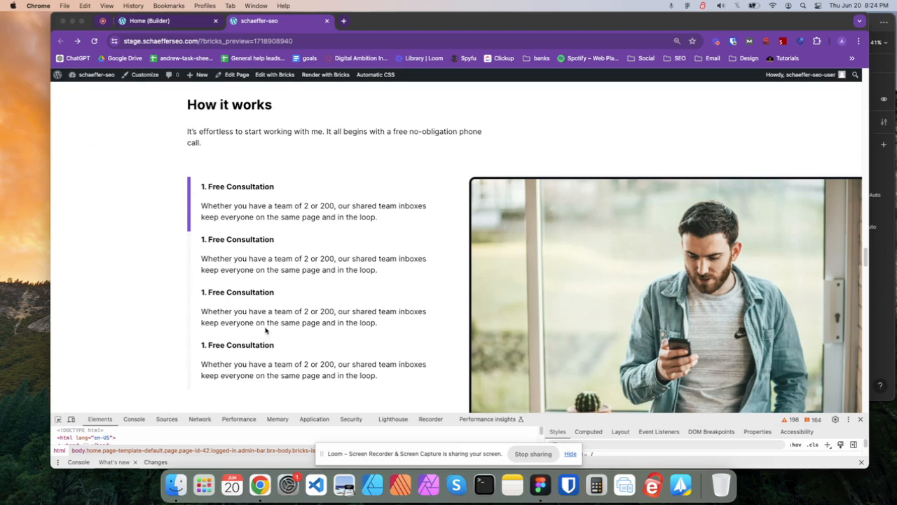
scroll("down", 3)
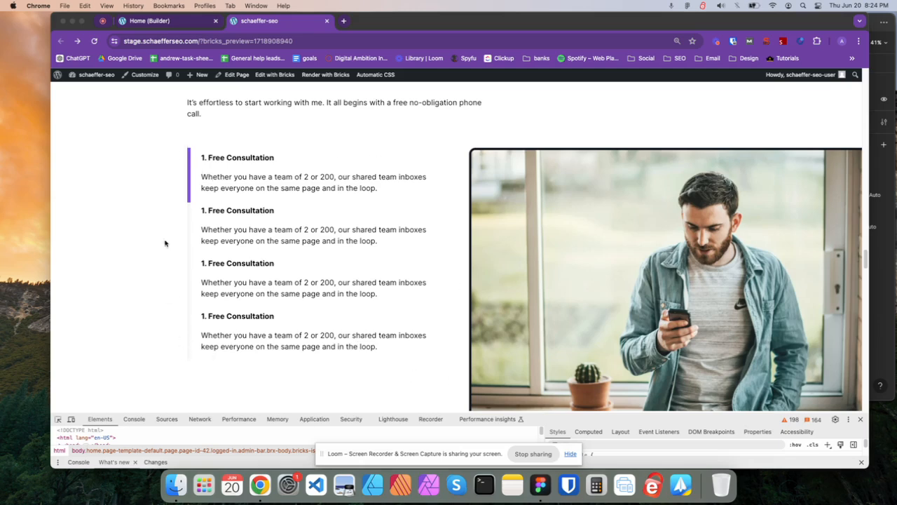
mouse_move(198, 136)
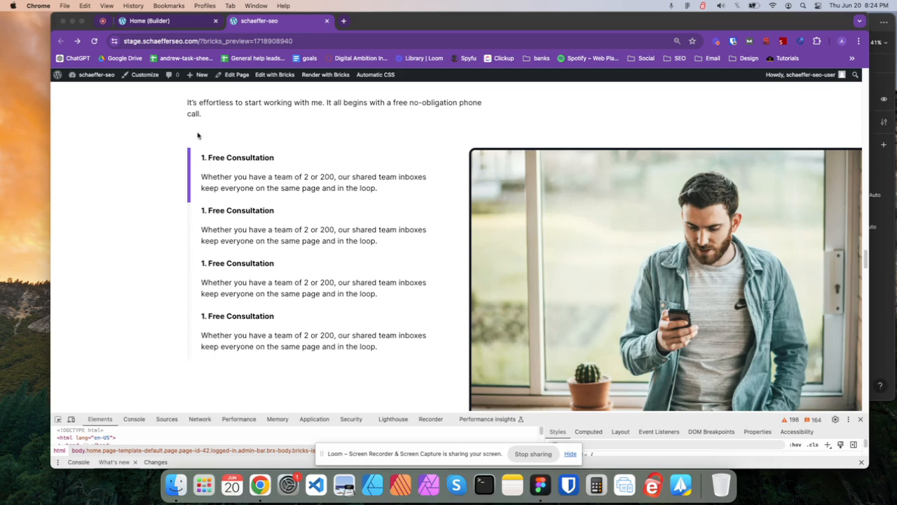
mouse_move(214, 146)
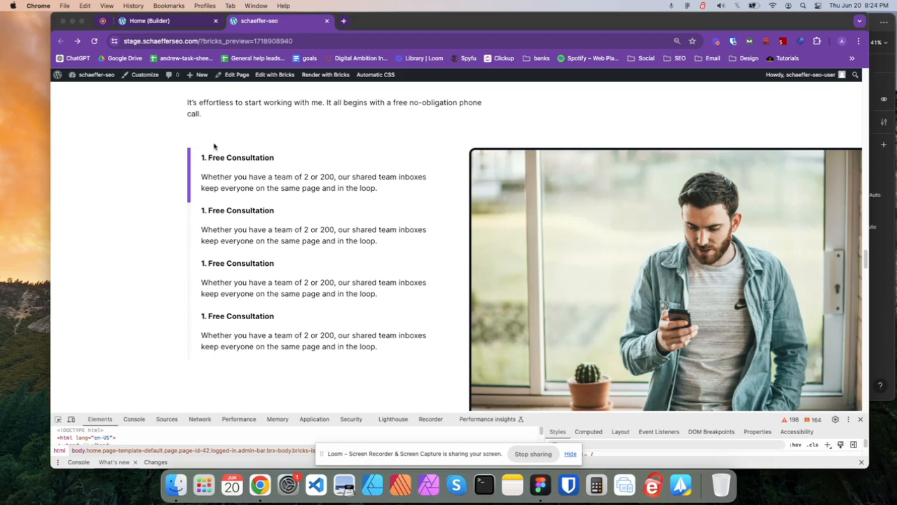
mouse_move(195, 149)
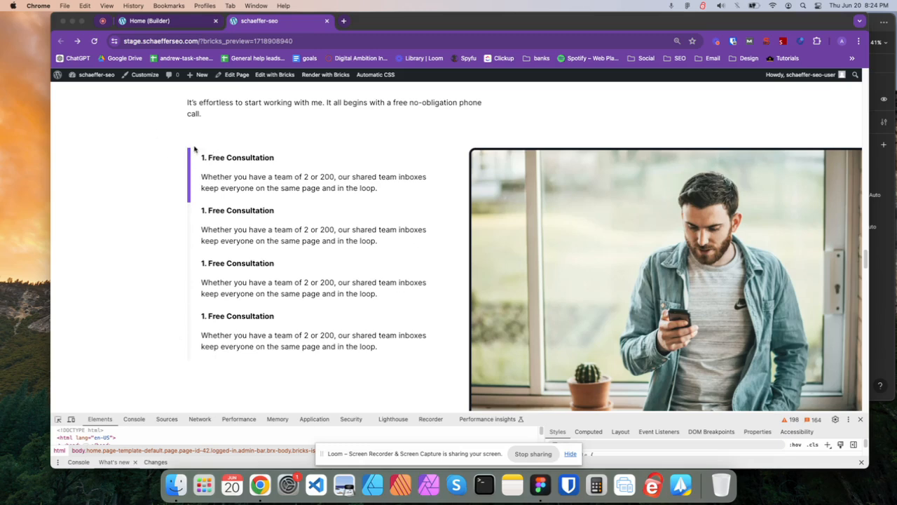
mouse_move(192, 145)
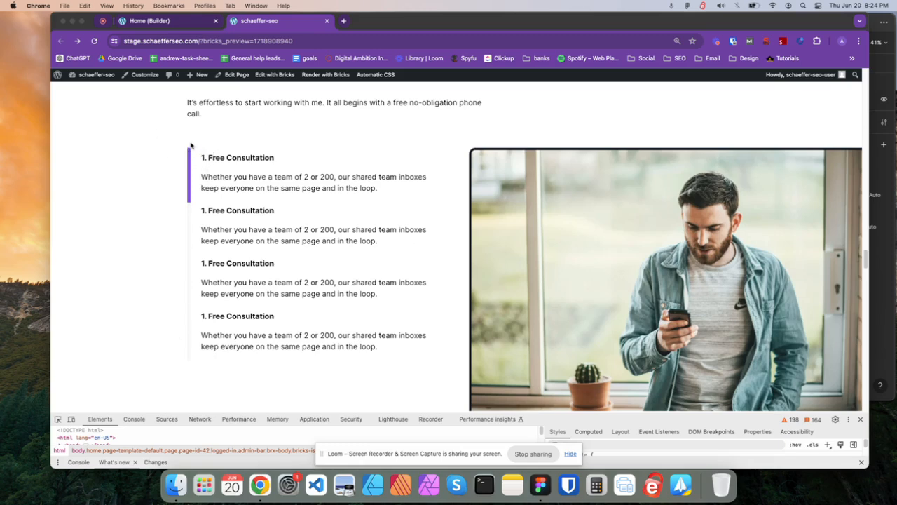
mouse_move(436, 284)
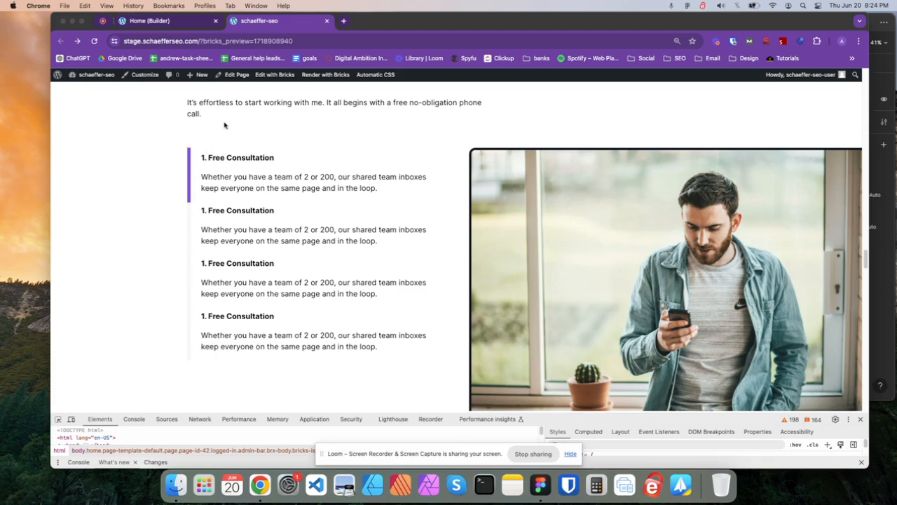
mouse_move(210, 169)
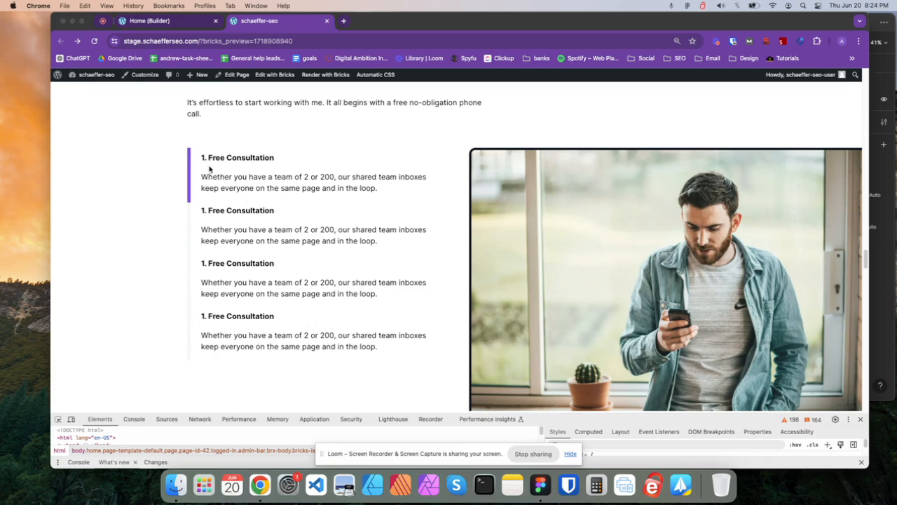
mouse_move(231, 207)
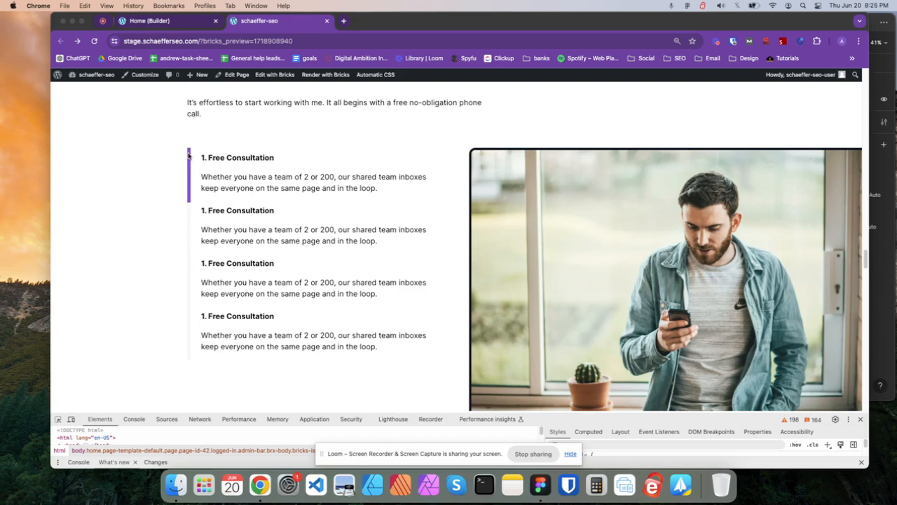
mouse_move(190, 155)
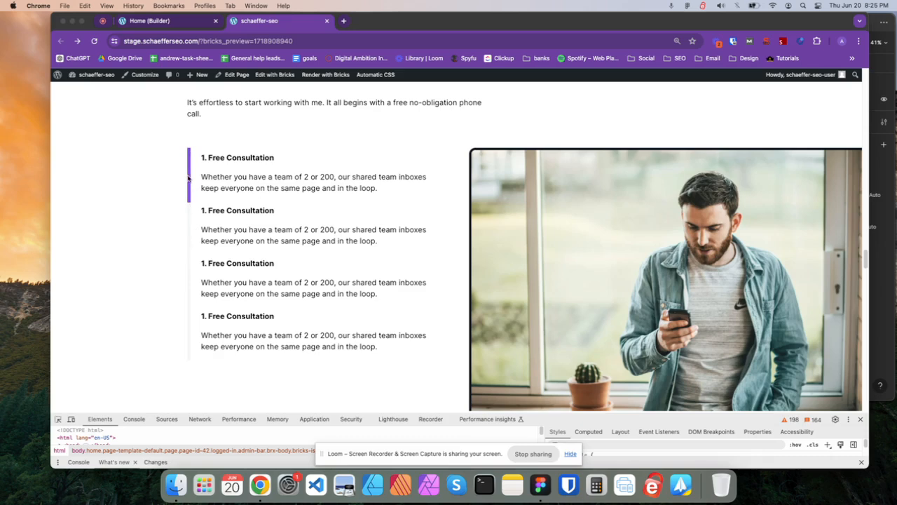
mouse_move(192, 203)
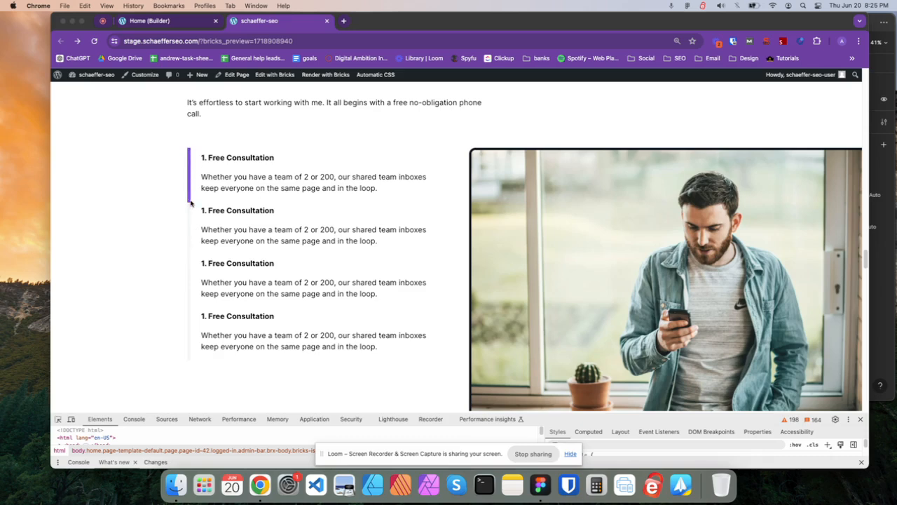
mouse_move(187, 158)
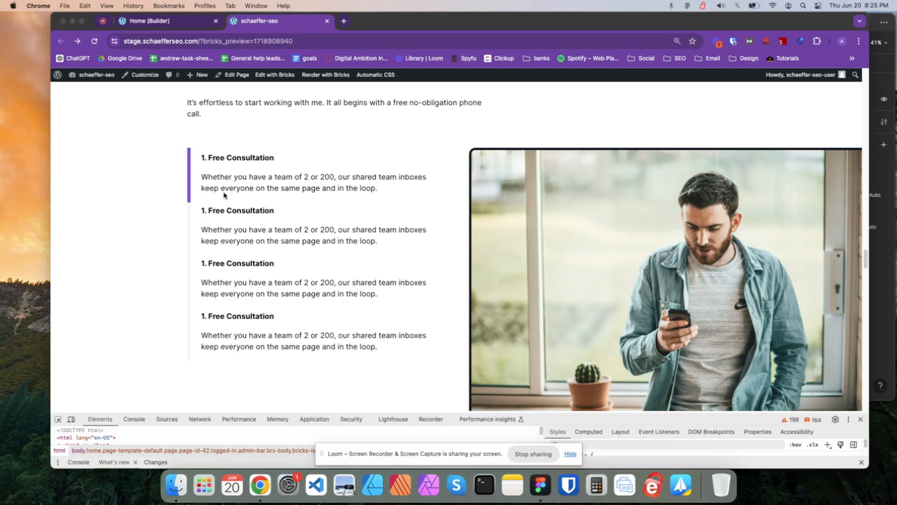
scroll("down", 3)
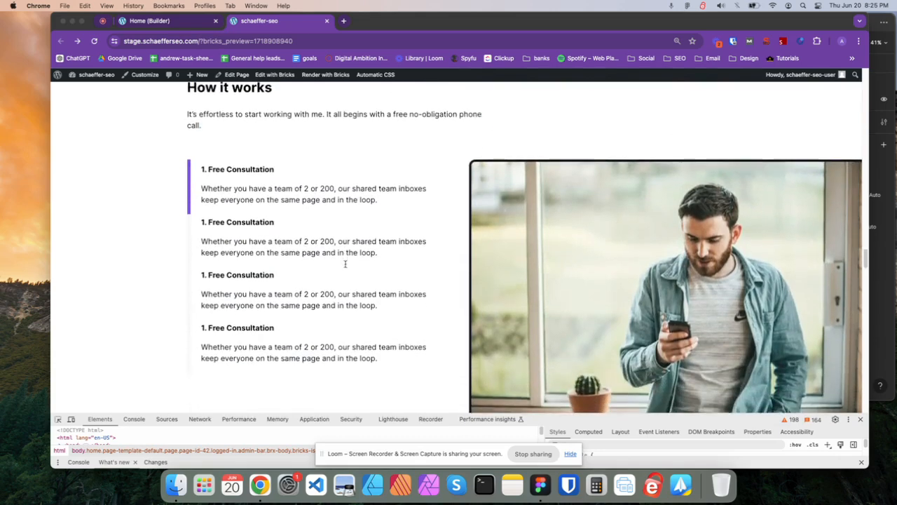
scroll("down", 3)
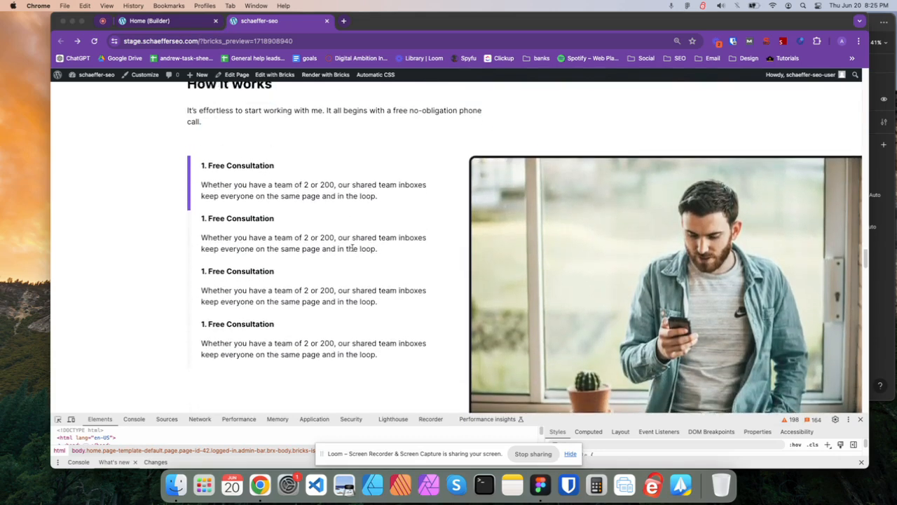
scroll("down", 3)
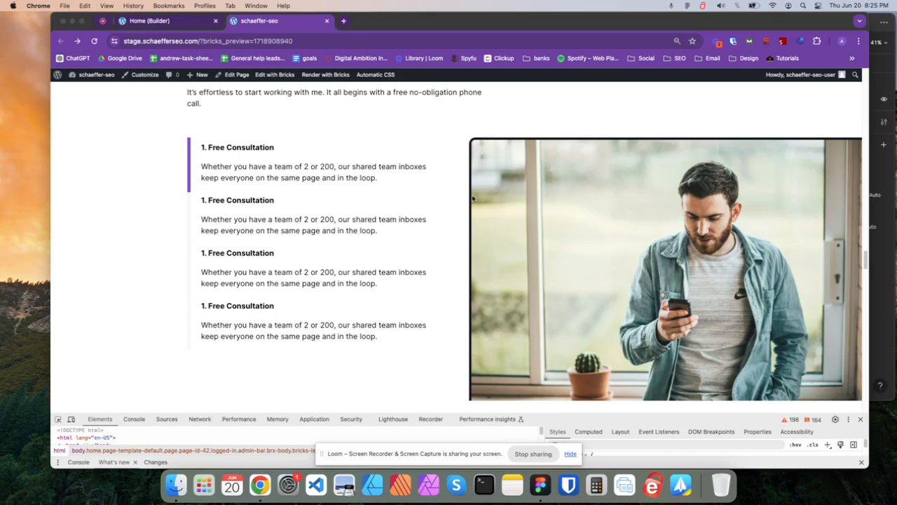
mouse_move(476, 154)
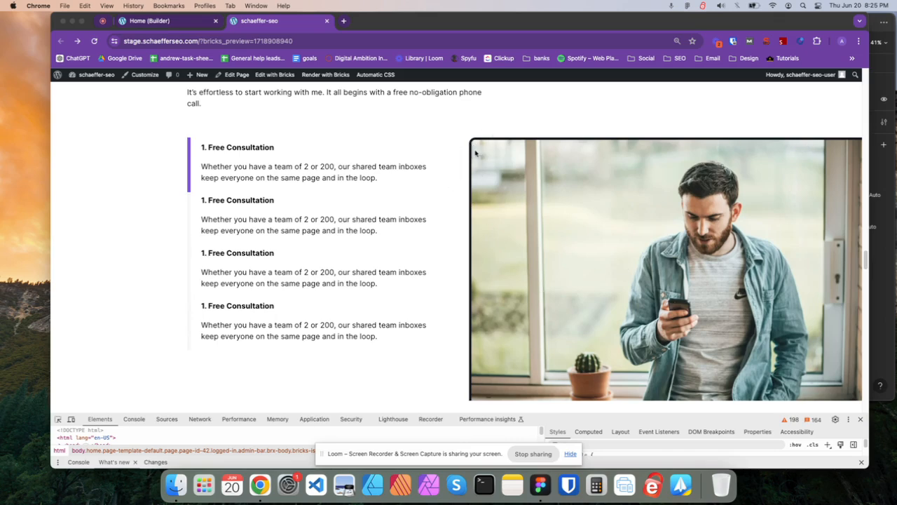
mouse_move(862, 138)
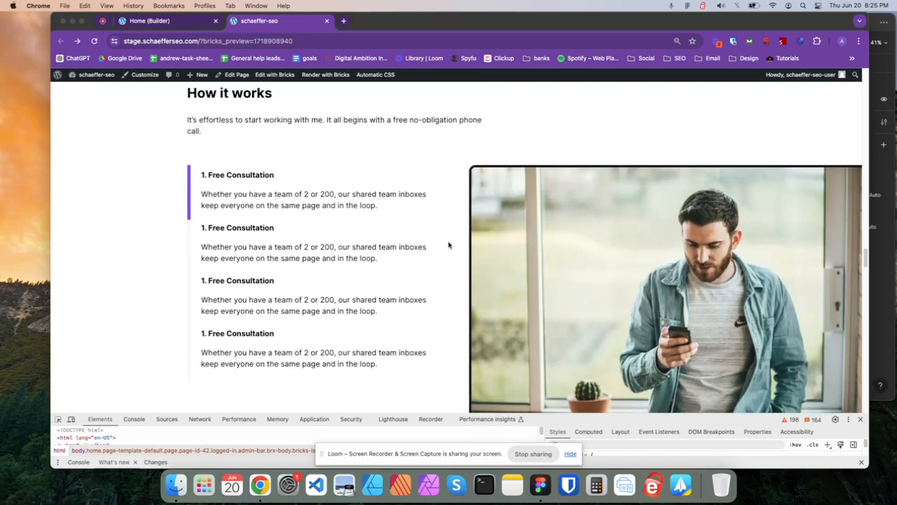
mouse_move(541, 304)
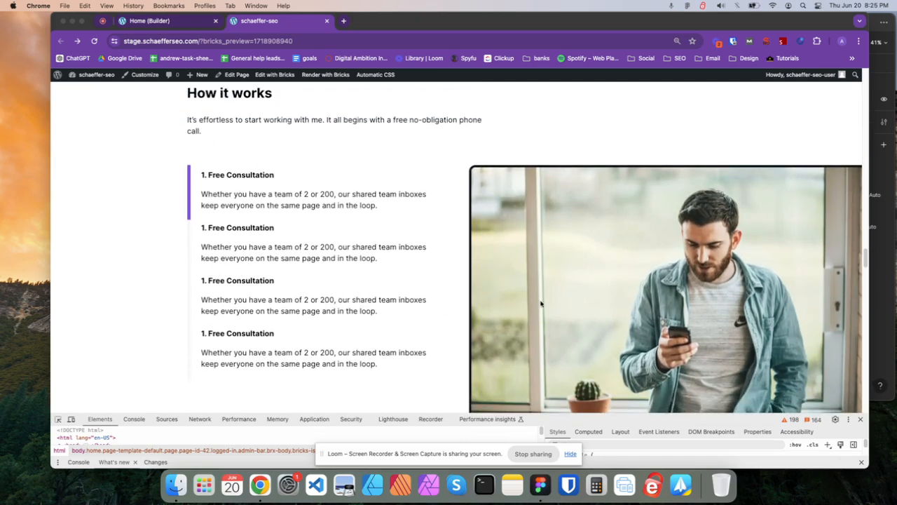
scroll("down", 3)
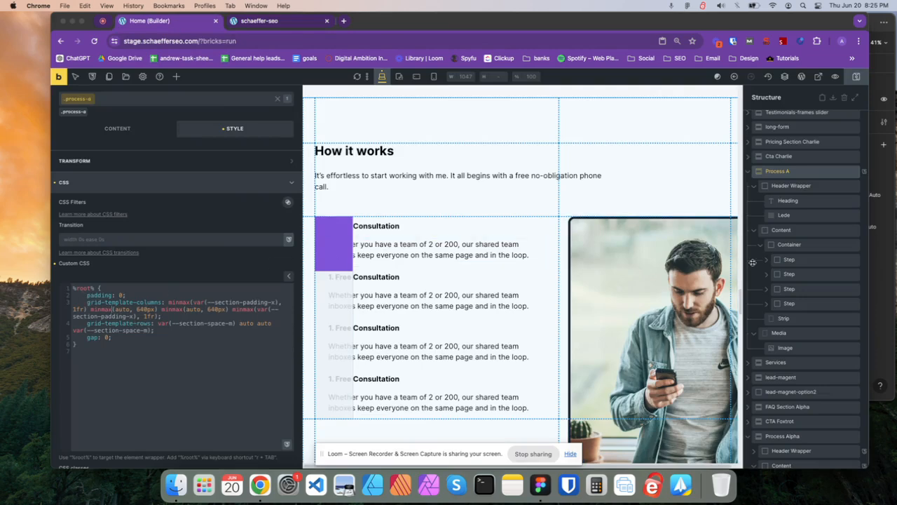
mouse_move(351, 107)
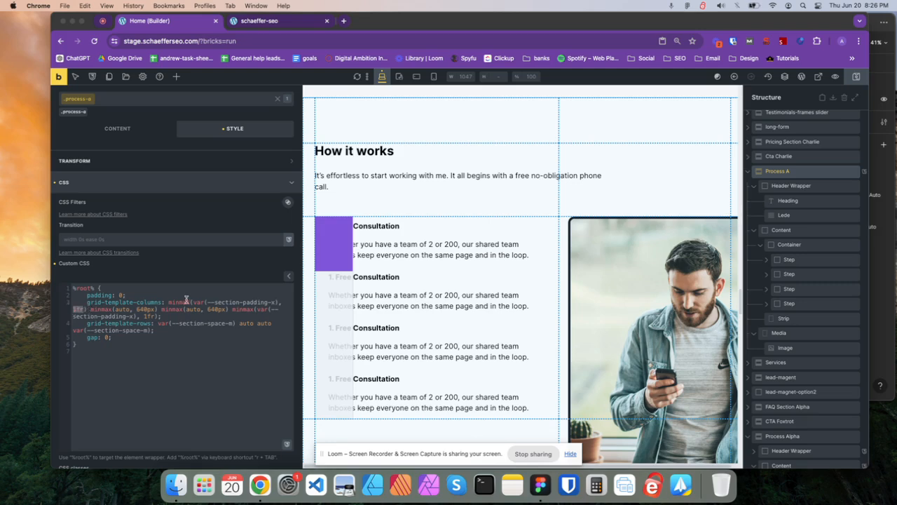
Step: Select the first 640px content column definition in the grid-template-columns CSS
left_click(354, 150)
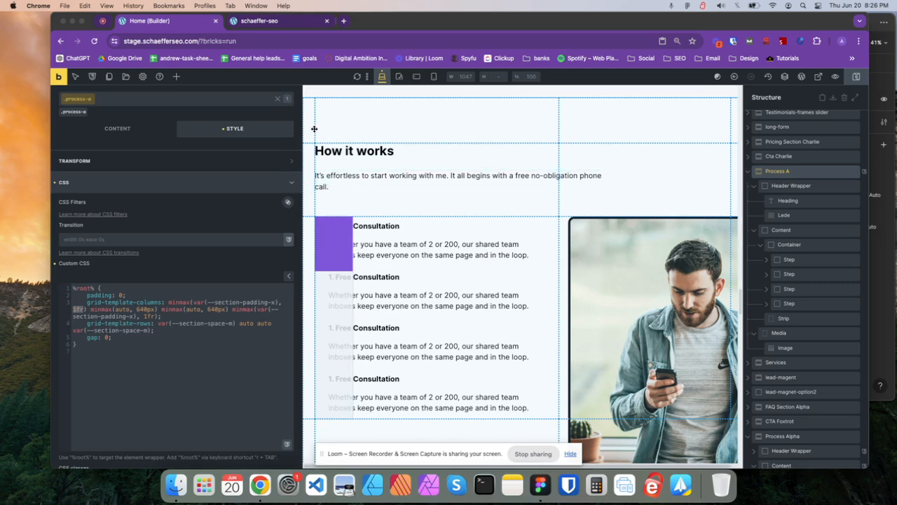
left_click(354, 150)
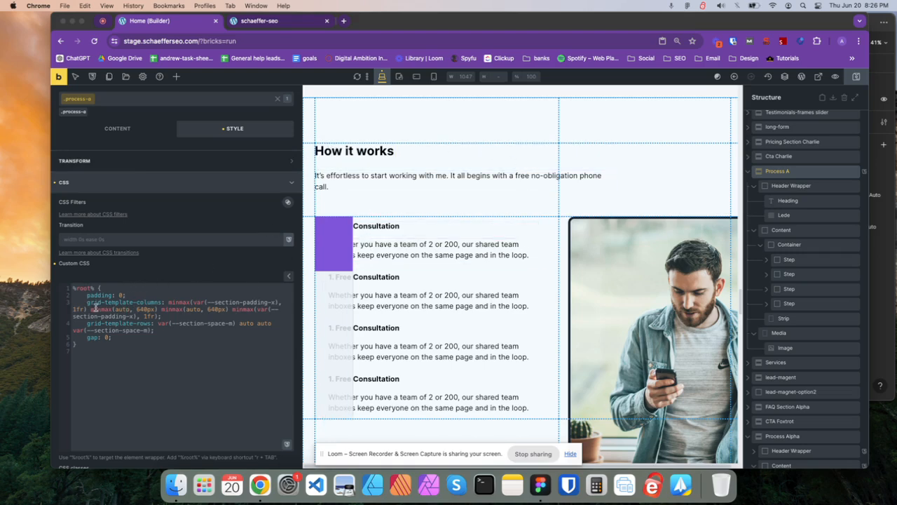
double_click(112, 309)
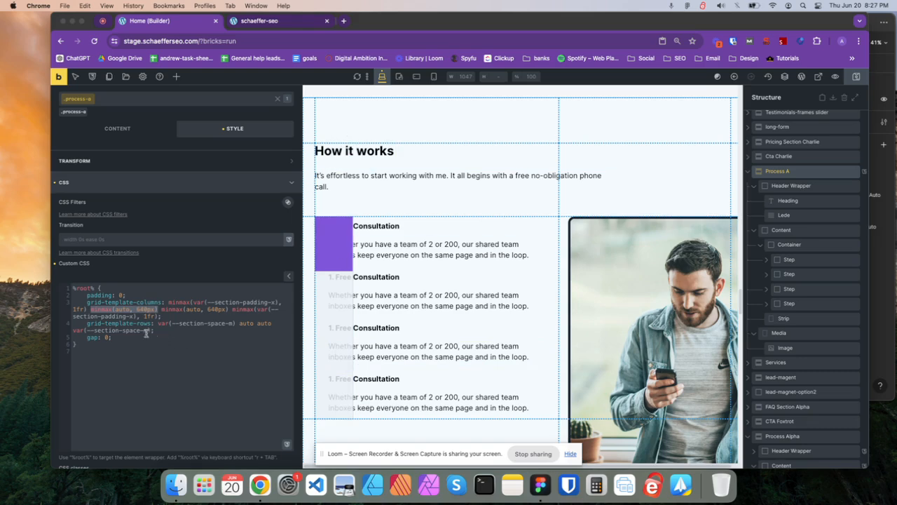
double_click(123, 309)
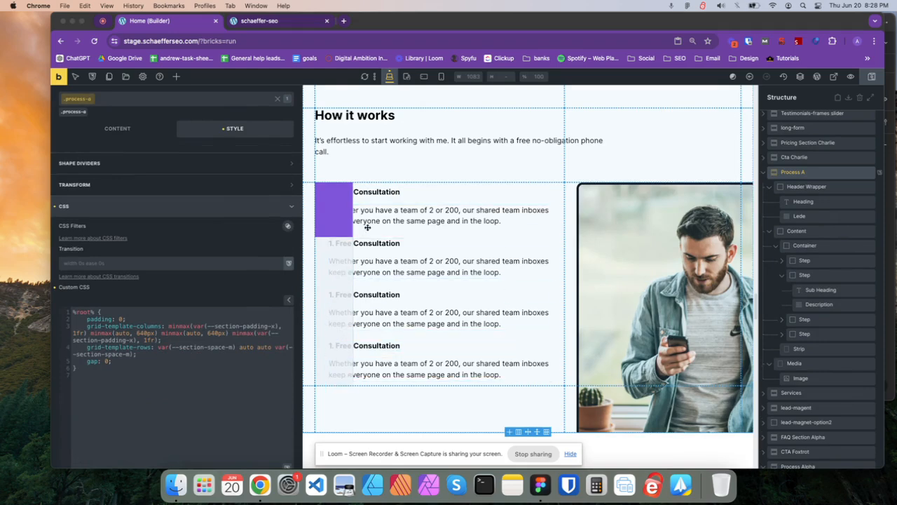
mouse_move(430, 237)
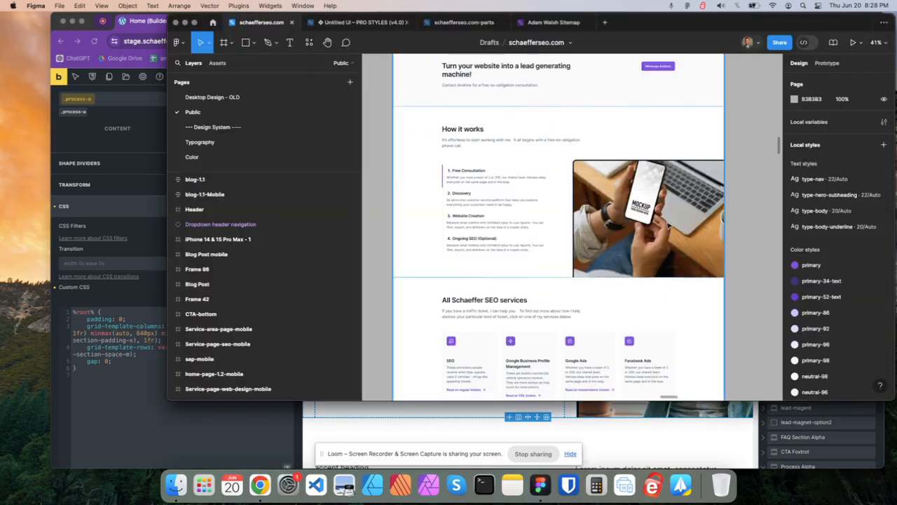
mouse_move(576, 244)
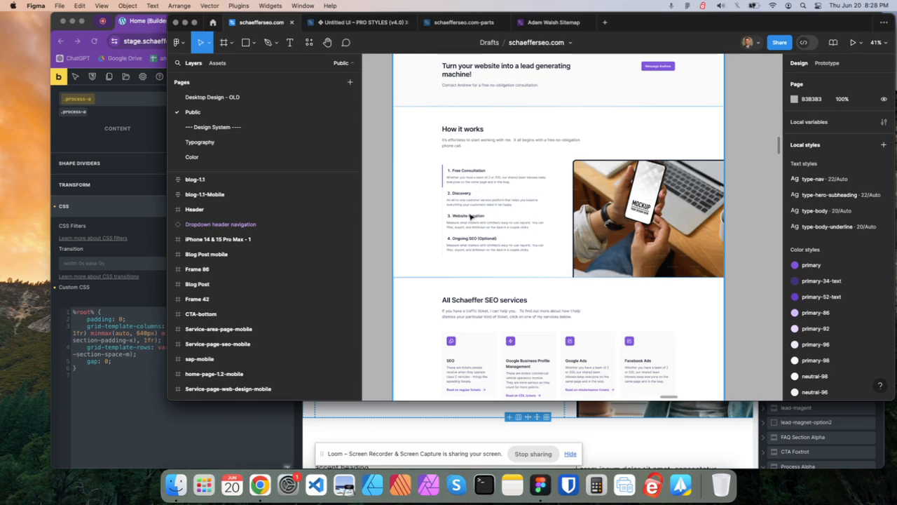
mouse_move(484, 149)
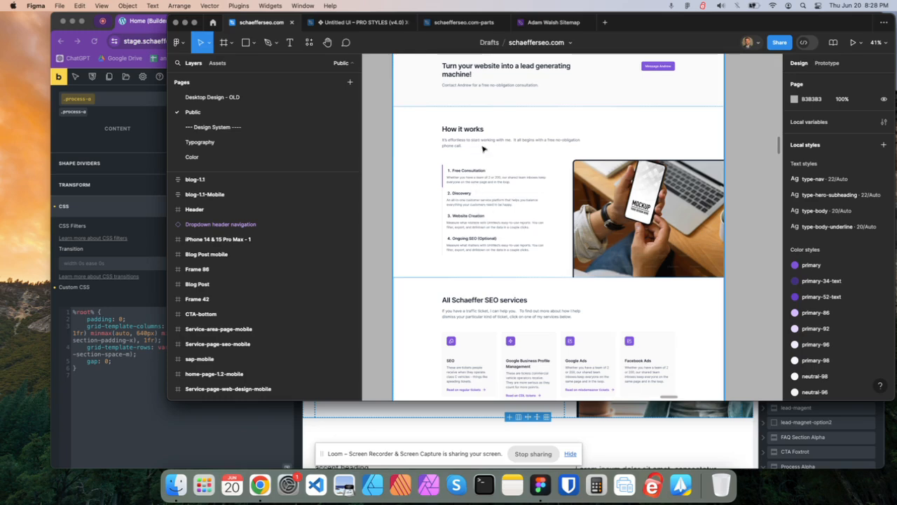
mouse_move(469, 178)
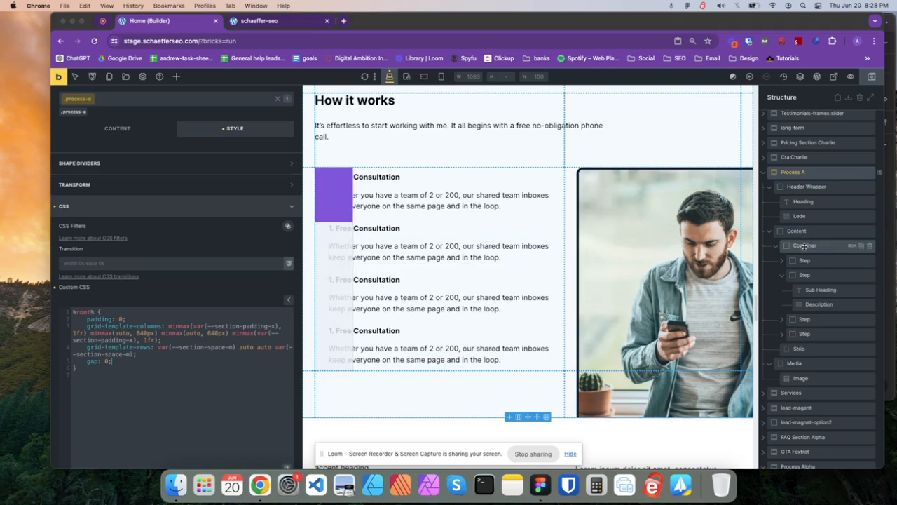
Step: Select the Content wrapper to show its grid placement CSS, then the steps Container
left_click(796, 230)
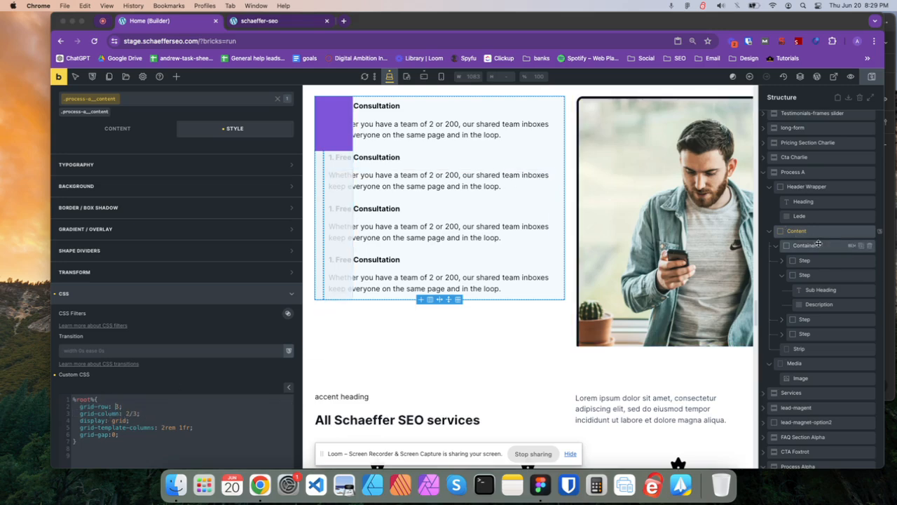
left_click(806, 245)
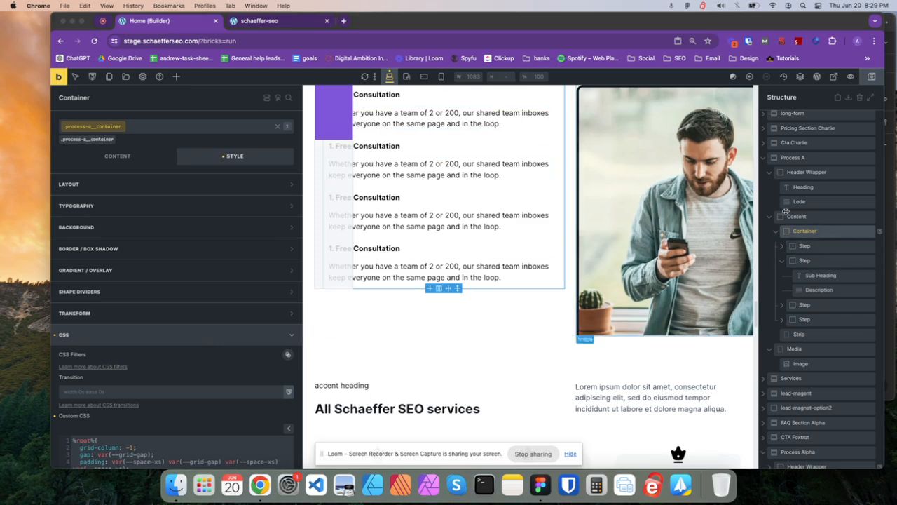
Step: Review the steps Container's custom CSS for grid-column -1, gap and padding, then select Media
left_click(804, 260)
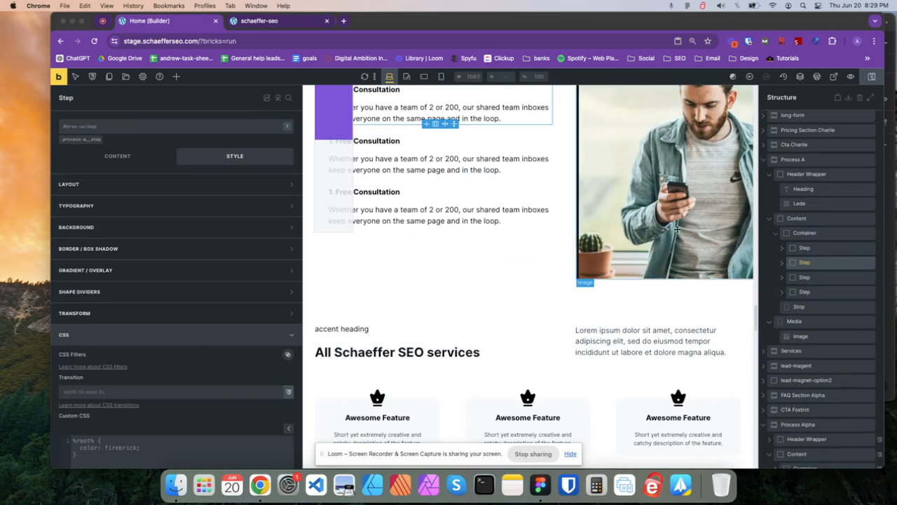
left_click(805, 233)
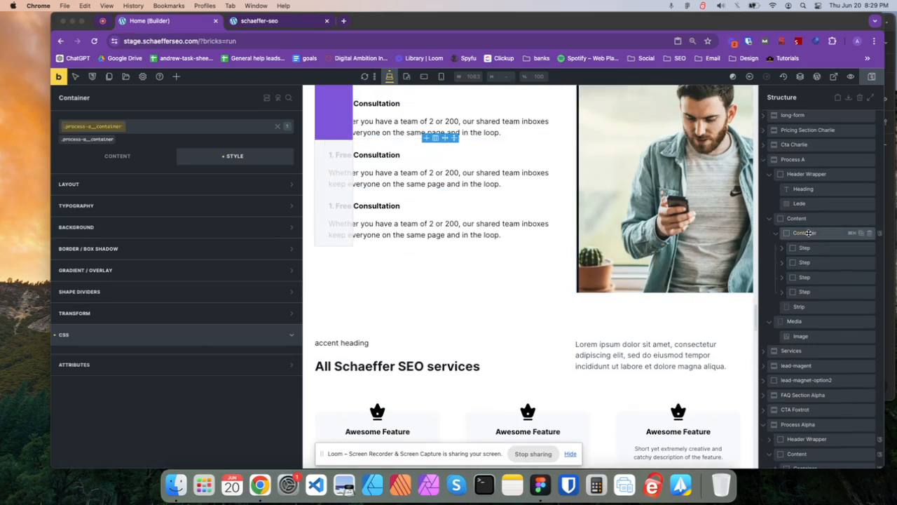
left_click(64, 334)
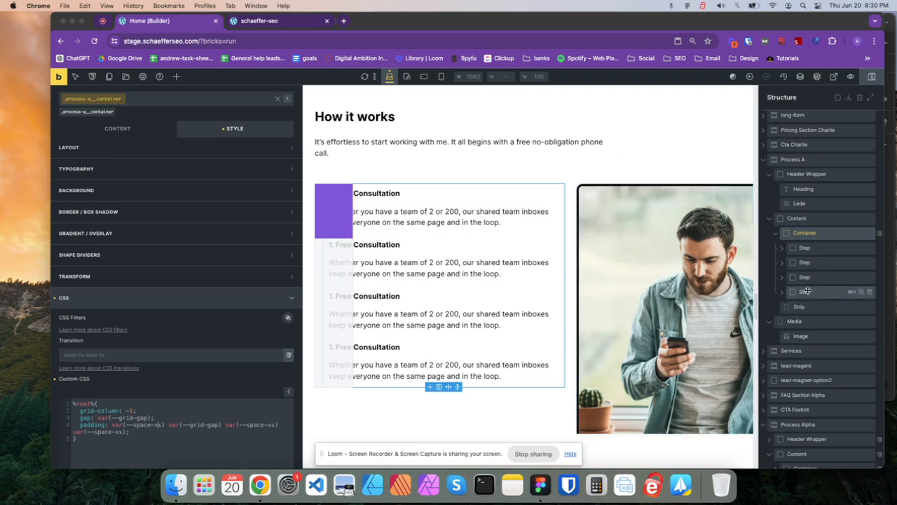
mouse_move(811, 321)
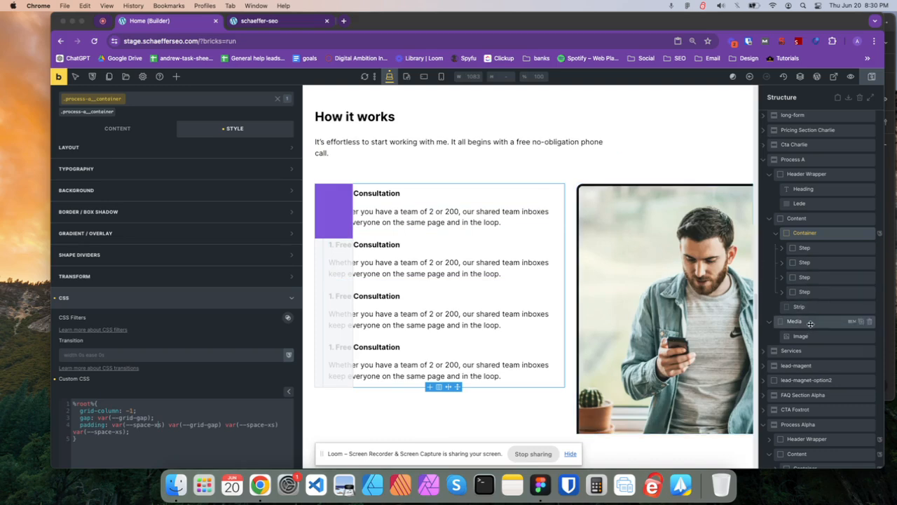
left_click(799, 306)
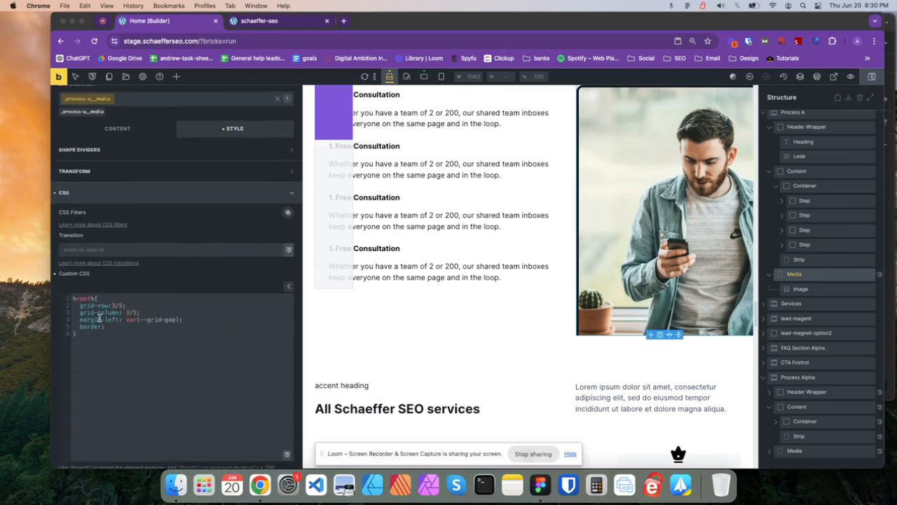
Step: Edit Media's custom CSS variables, then confirm its grid column and row read 3/5
left_click_drag(74, 307, 148, 312)
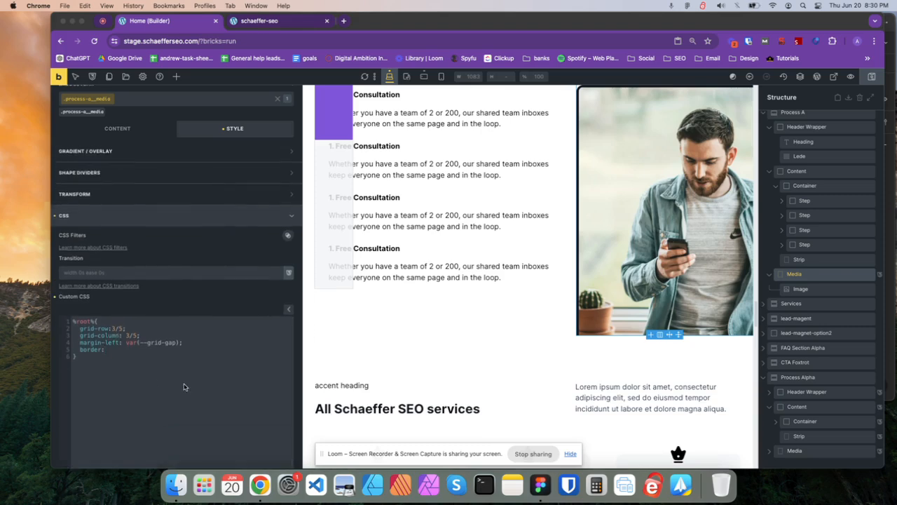
type("var(--")
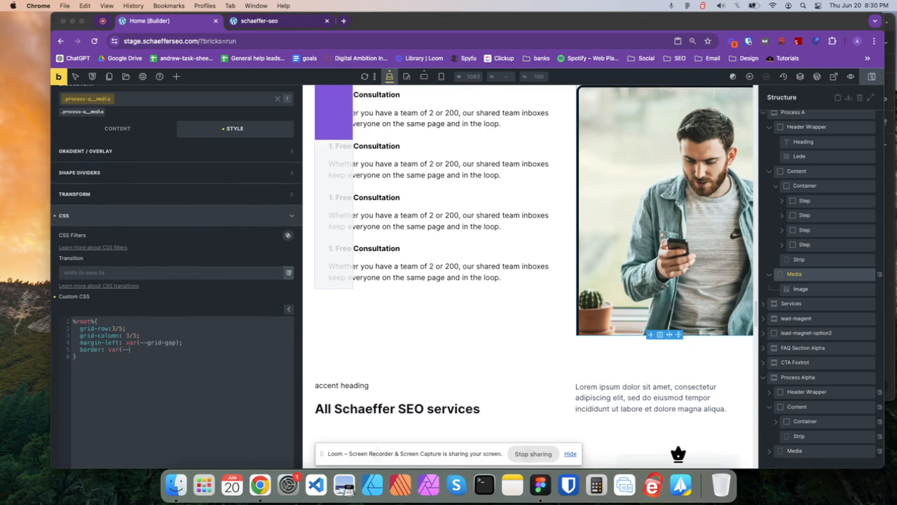
type("rad")
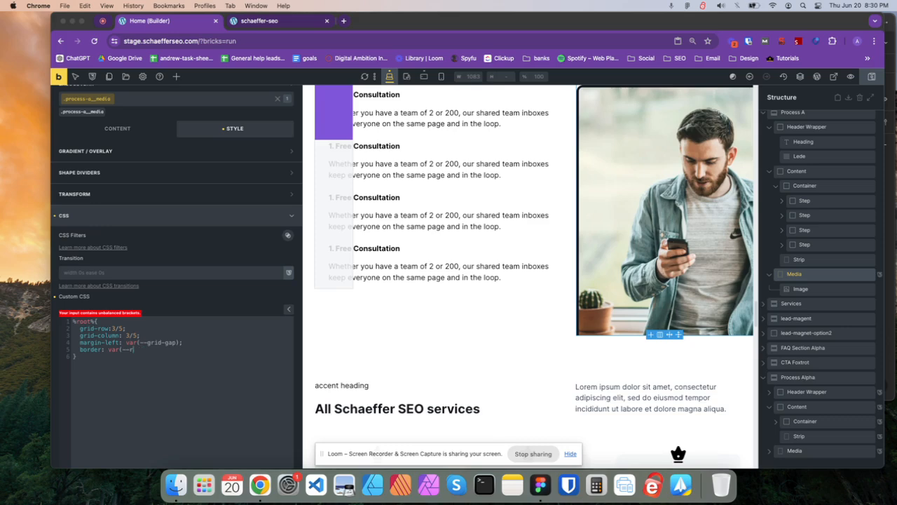
key("backspace")
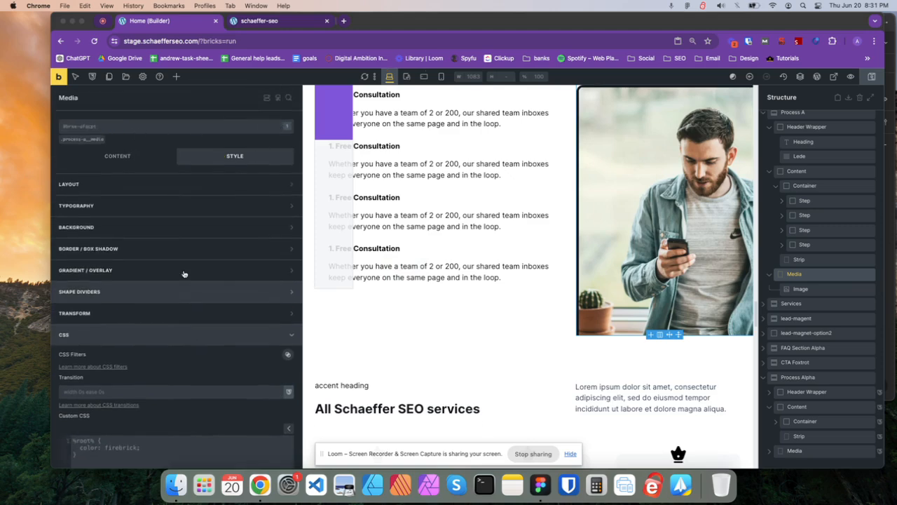
left_click(235, 156)
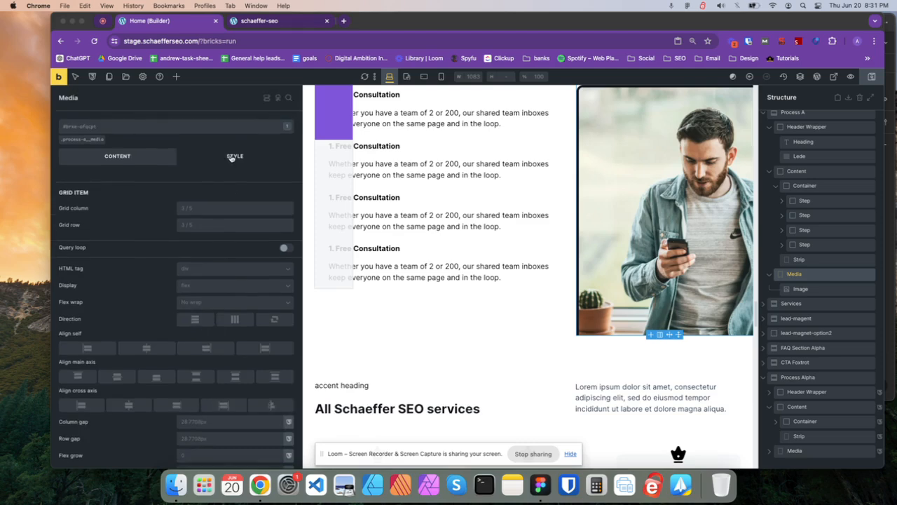
left_click(235, 155)
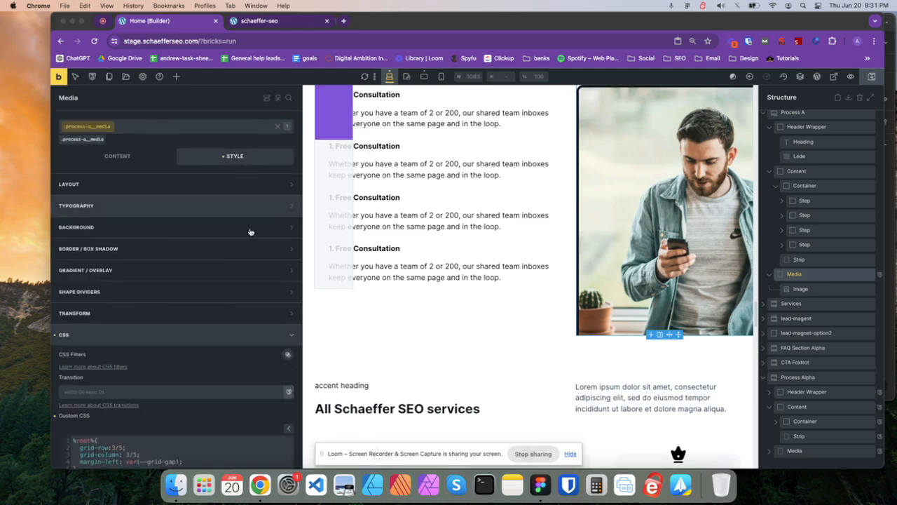